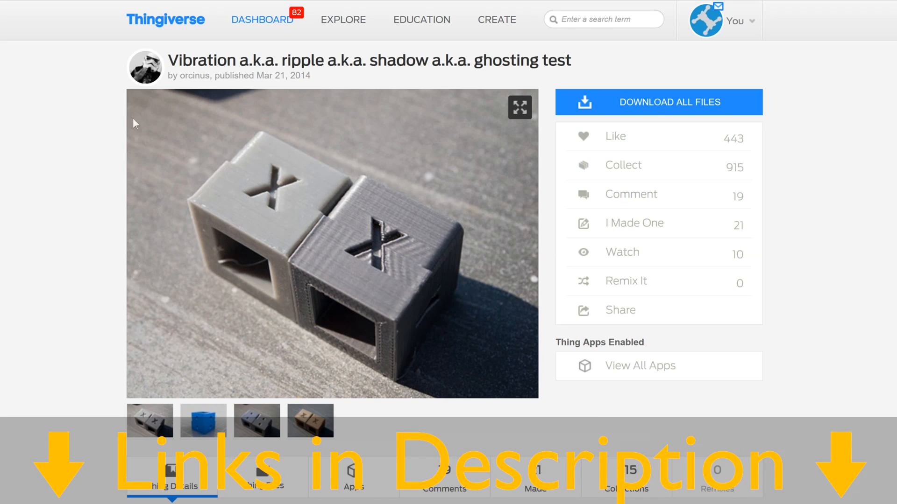
# Select the 'ghosting test' words in the Thingiverse thing title
pyautogui.doubleClick(202, 60)
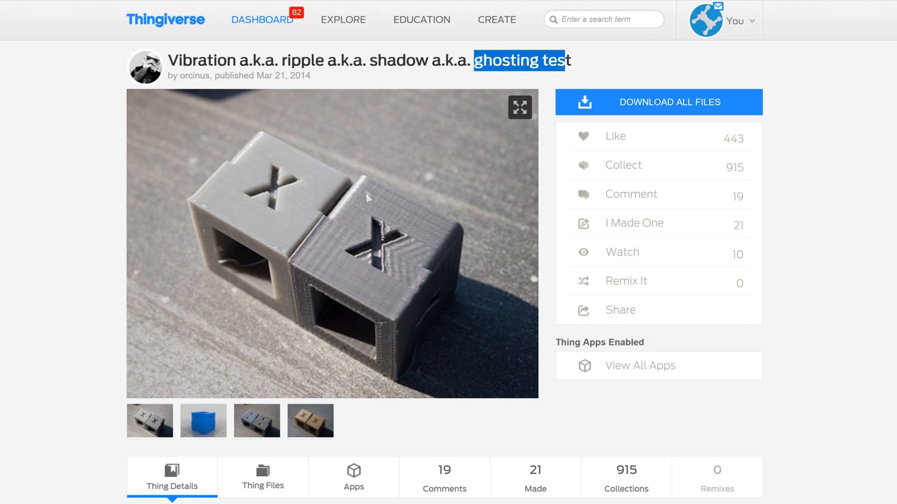
pyautogui.moveTo(254, 274)
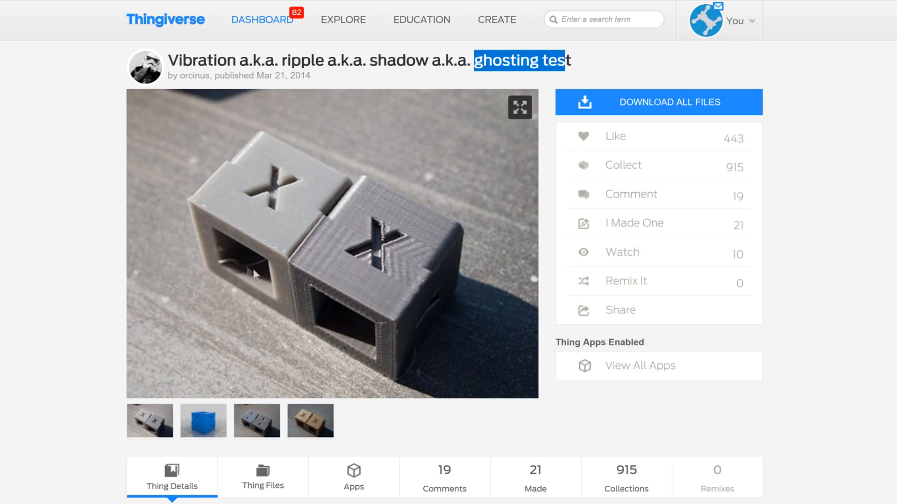
pyautogui.moveTo(275, 196)
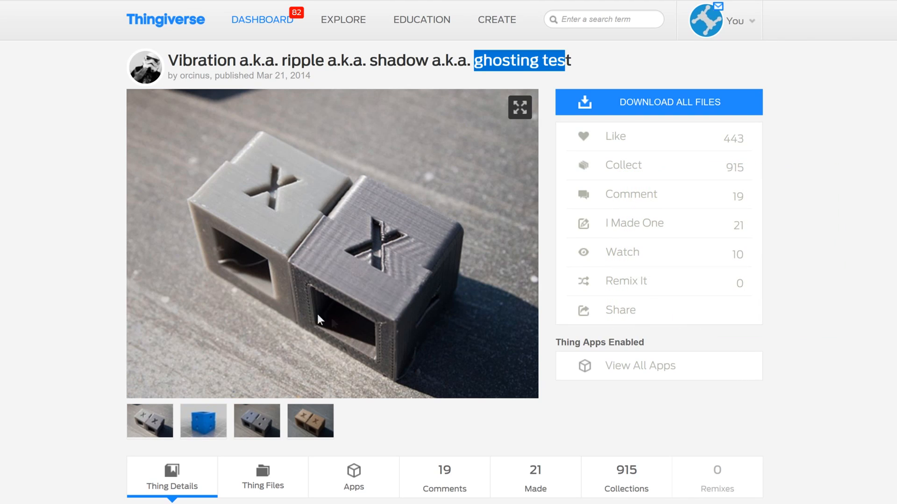
pyautogui.moveTo(307, 206)
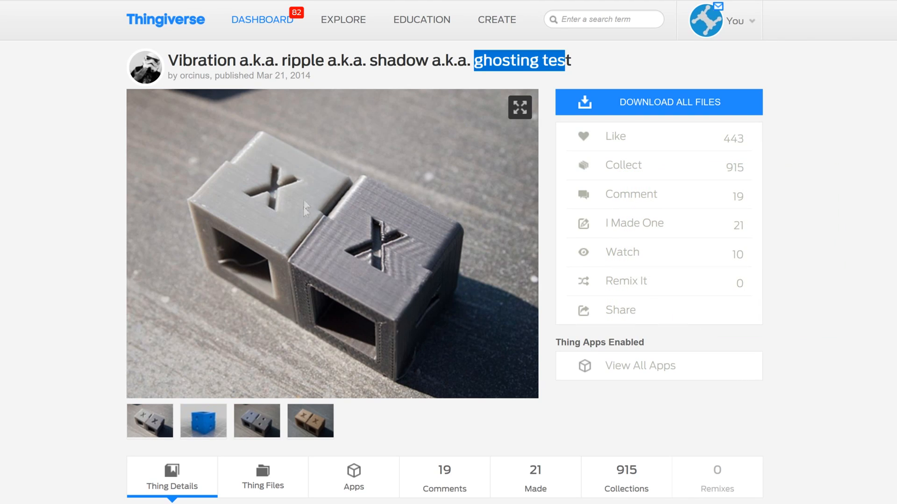
pyautogui.moveTo(278, 287)
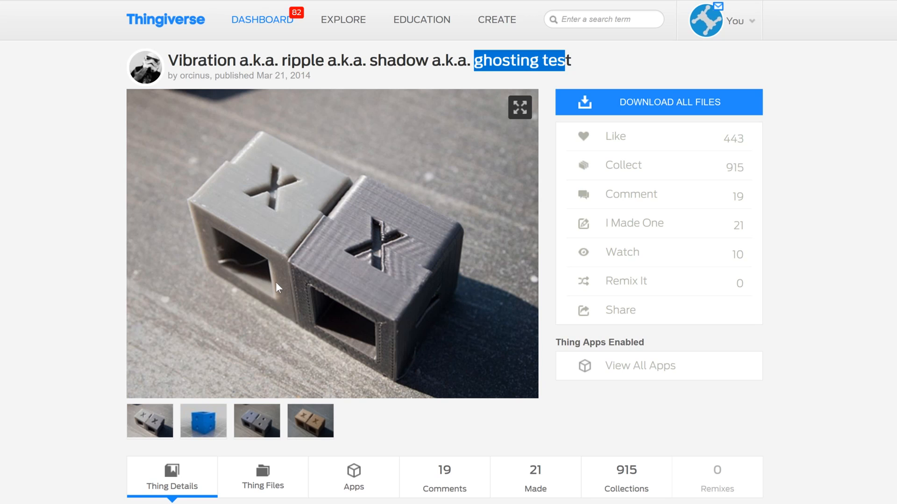
pyautogui.moveTo(381, 288)
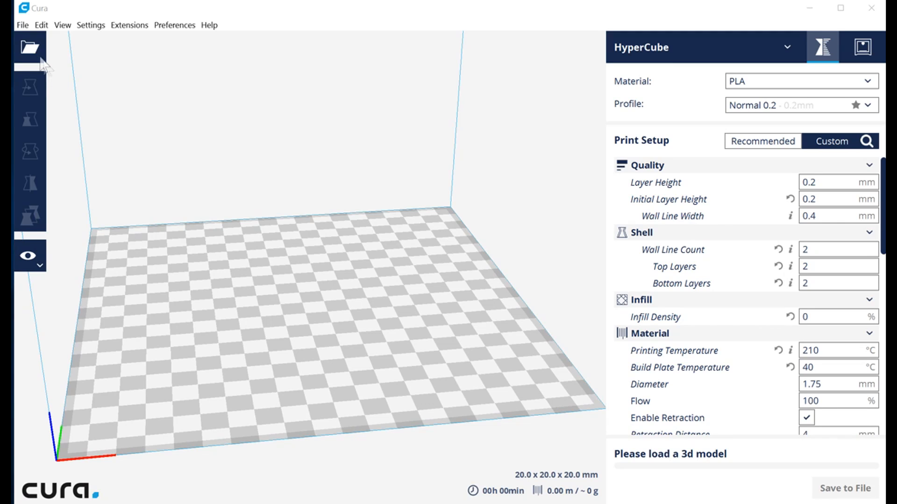
# Load Ripple_test.STL onto the Cura build plate
pyautogui.click(28, 47)
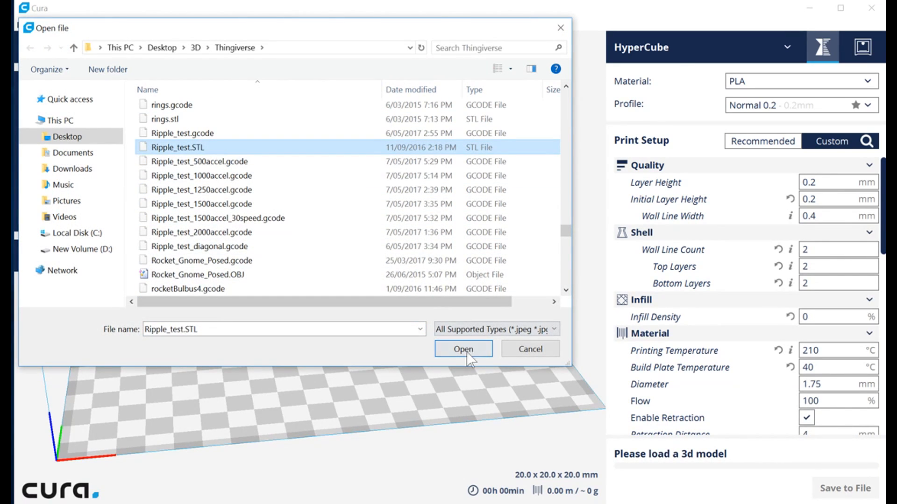
pyautogui.click(463, 349)
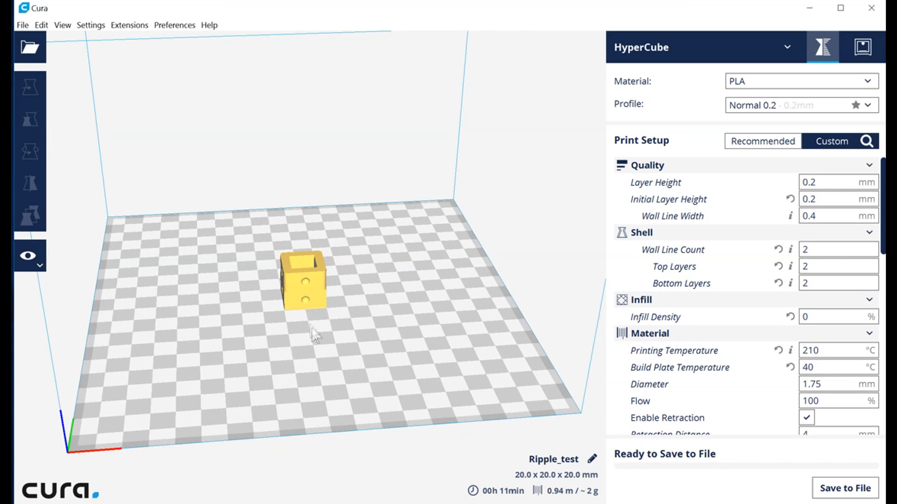
# Activate the Rotate tool on the selected Ripple_test cube
pyautogui.click(30, 151)
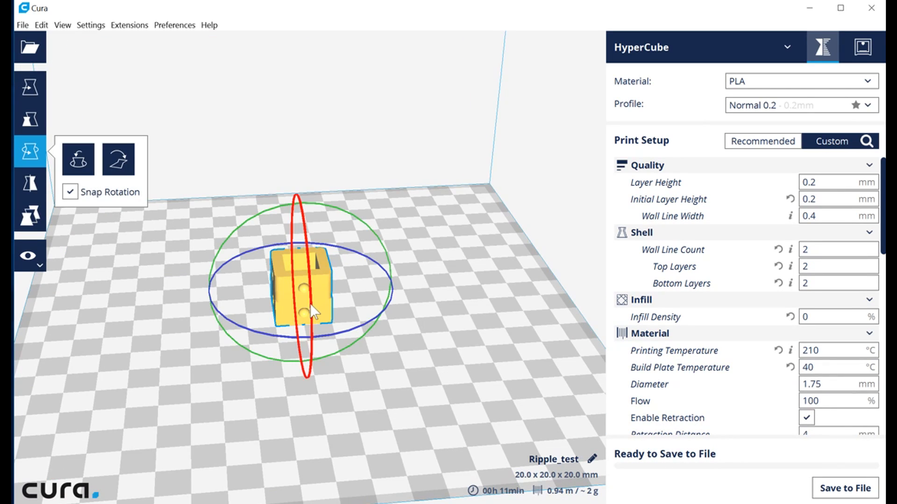
pyautogui.moveTo(346, 256)
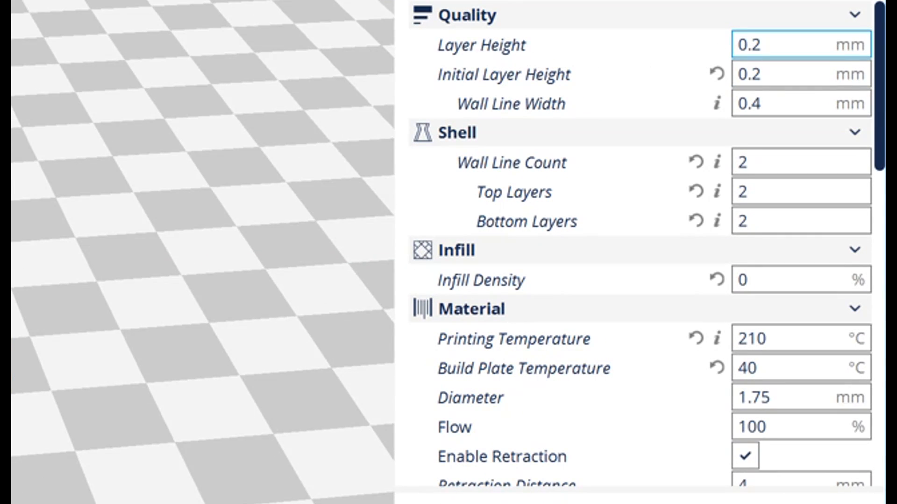
pyautogui.click(800, 103)
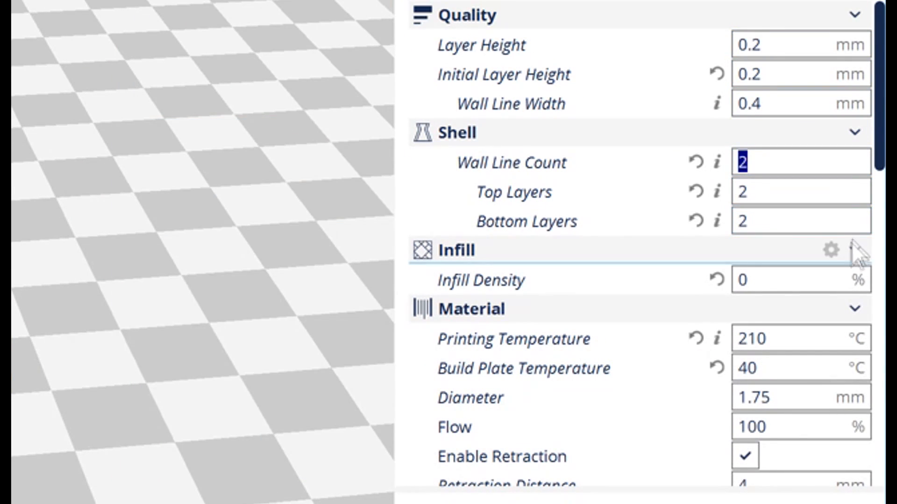
pyautogui.click(795, 280)
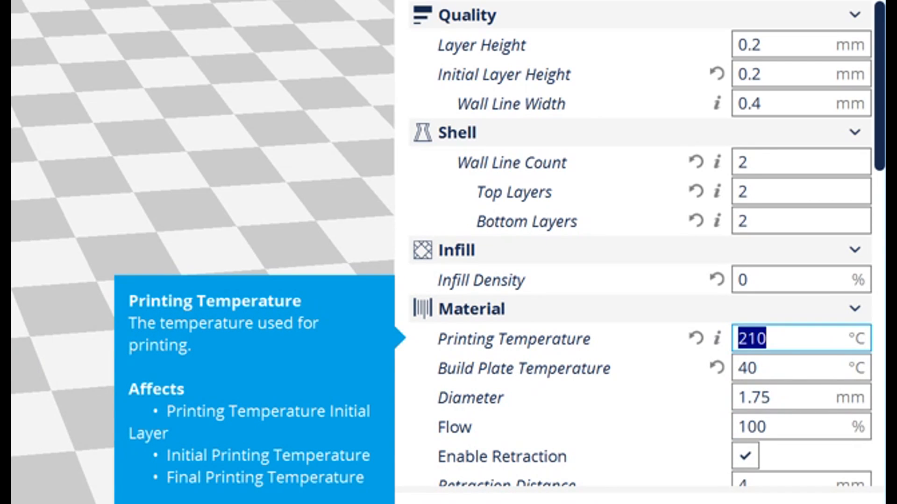
pyautogui.click(794, 367)
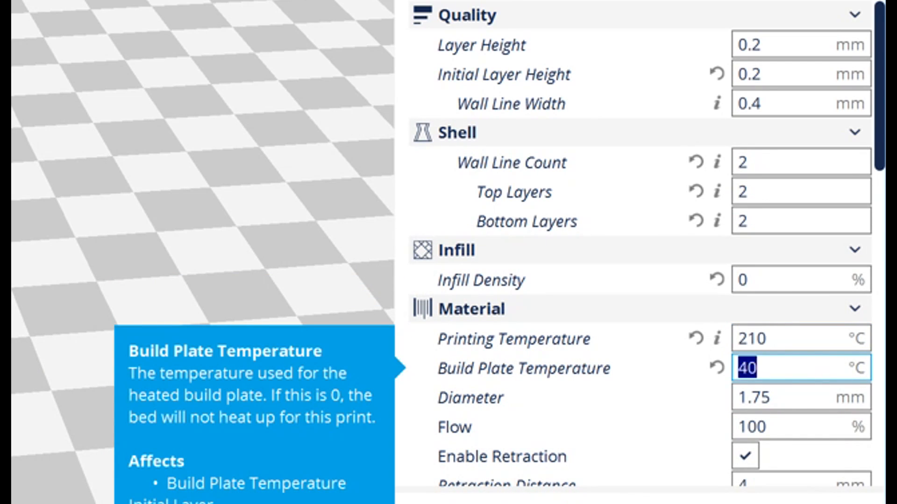
pyautogui.scroll(-3)
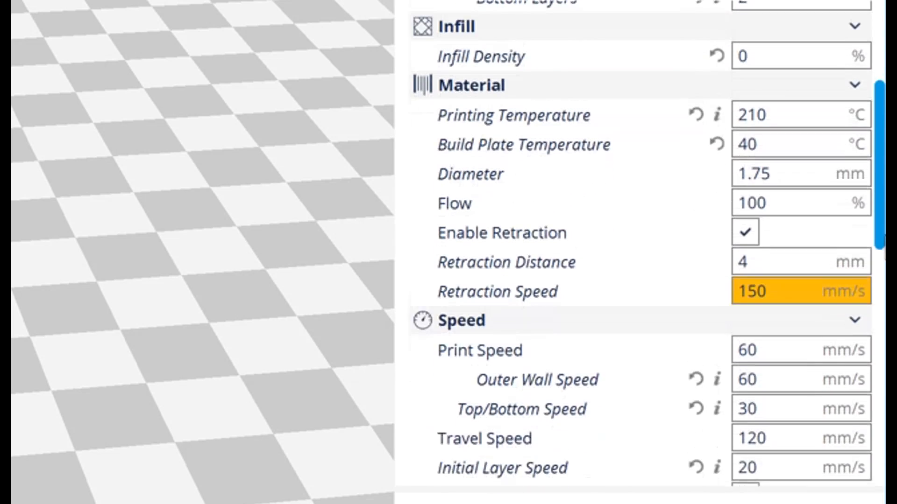
pyautogui.scroll(-3)
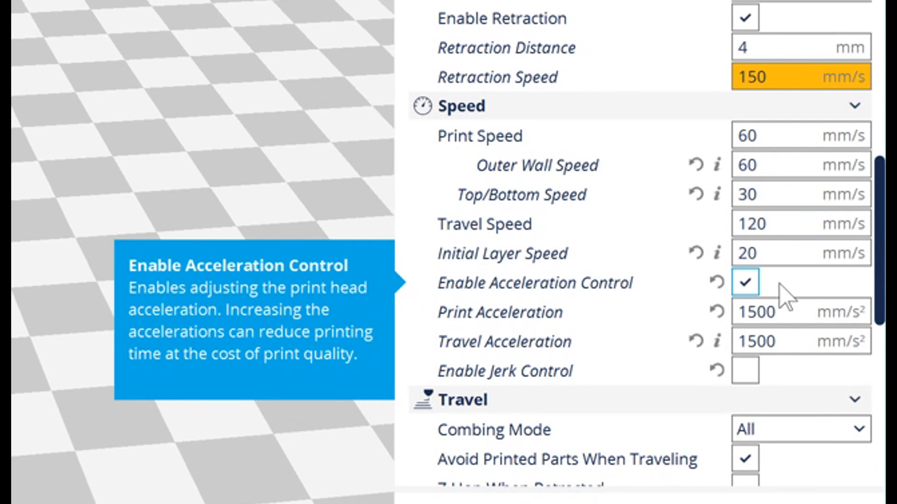
pyautogui.moveTo(783, 312)
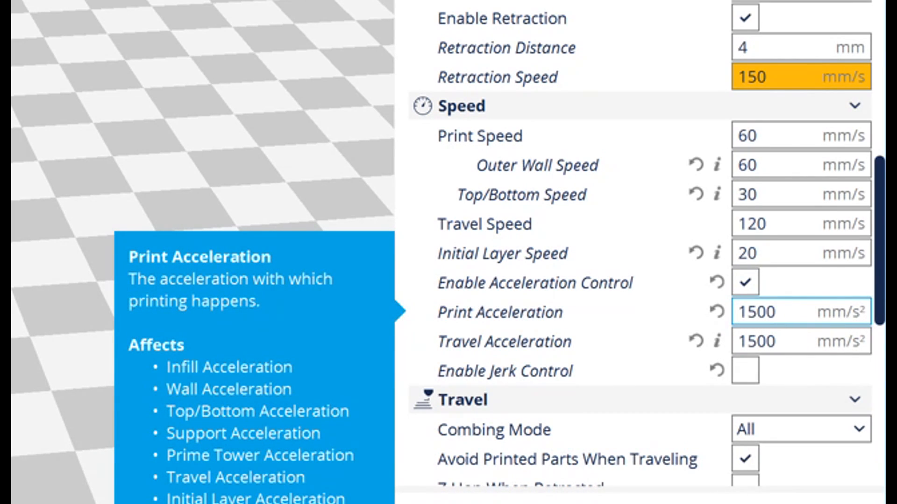
pyautogui.scroll(-3)
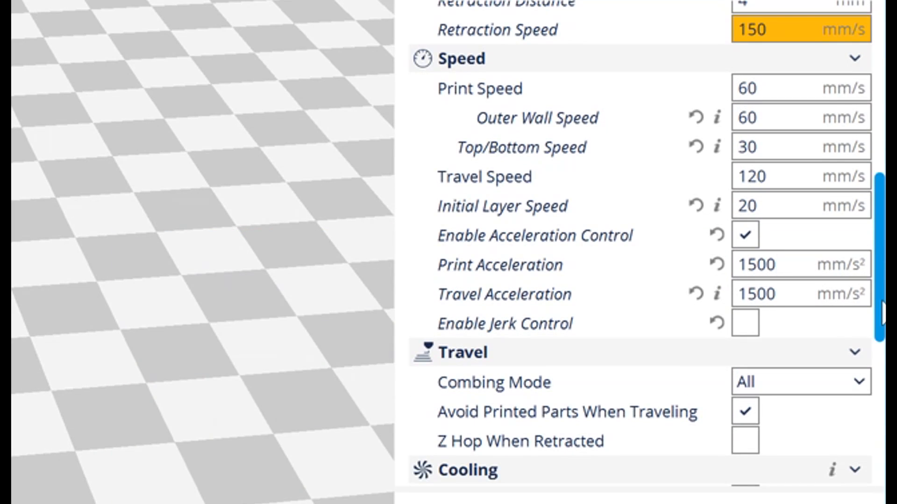
pyautogui.scroll(-3)
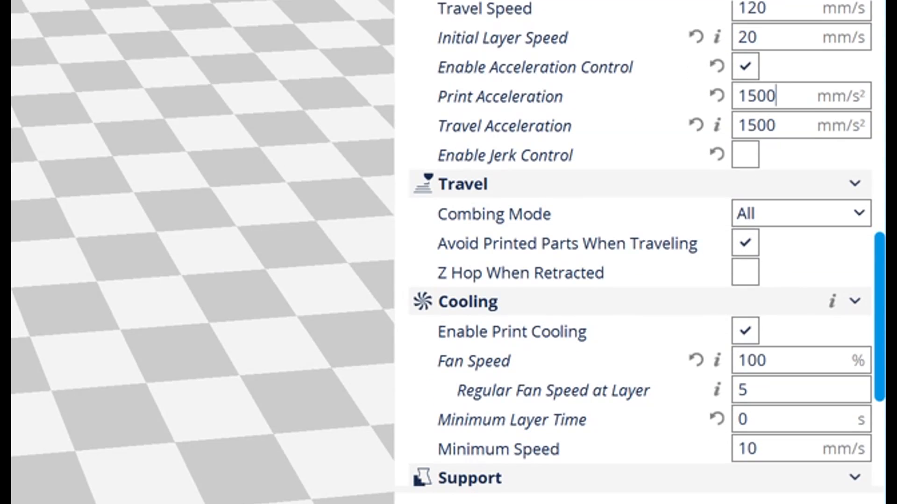
pyautogui.scroll(-3)
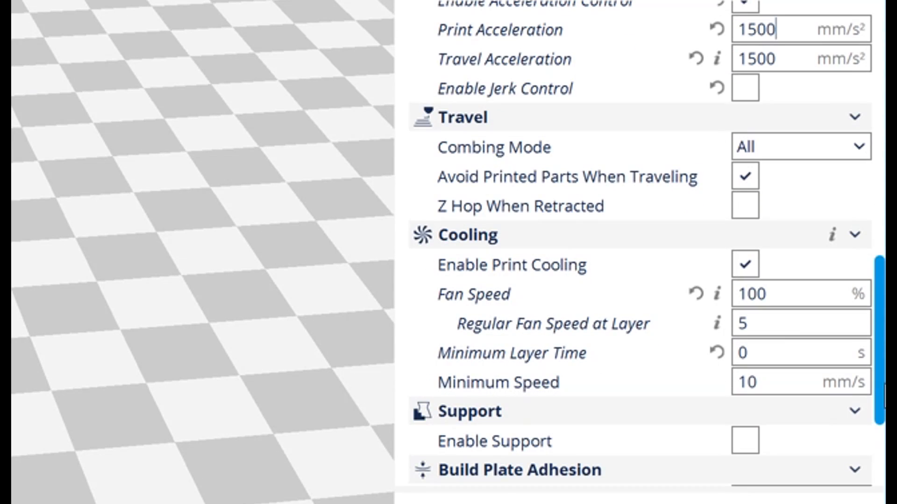
pyautogui.click(800, 294)
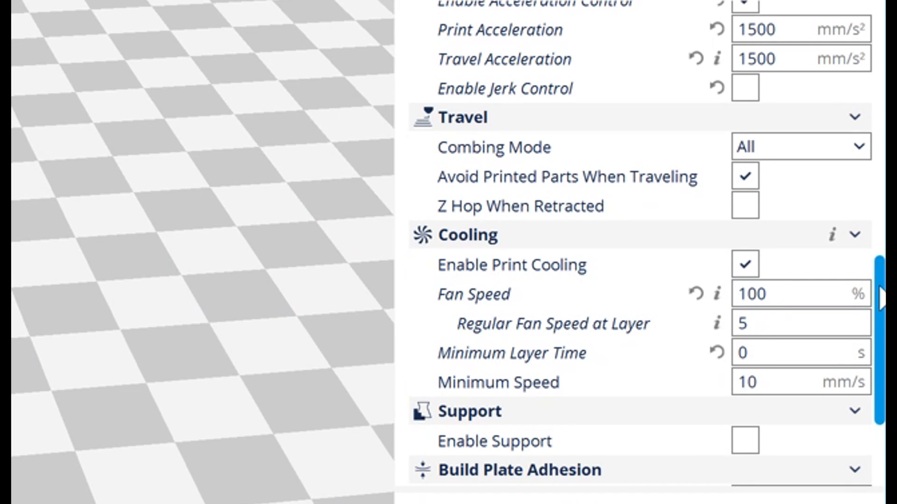
pyautogui.scroll(-3)
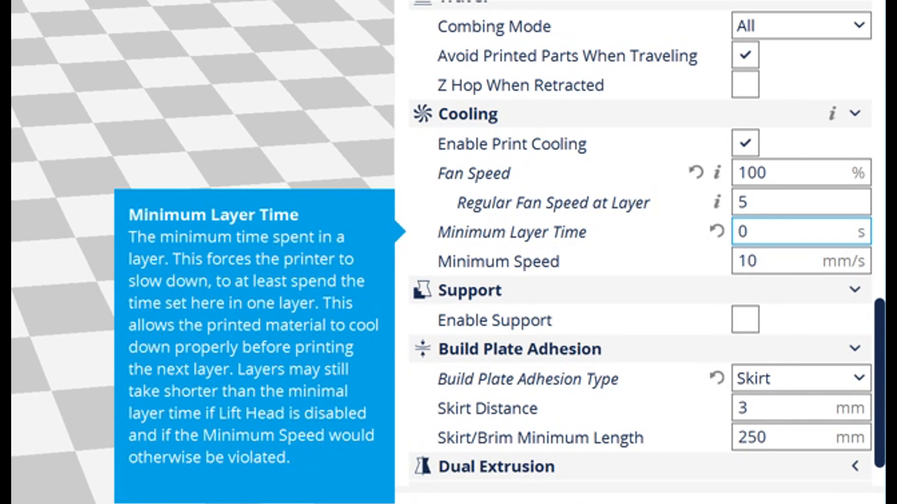
pyautogui.scroll(3)
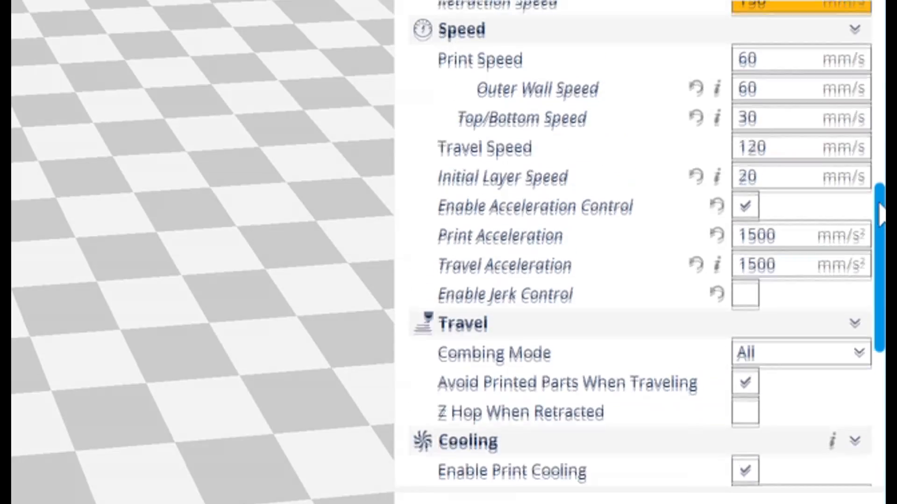